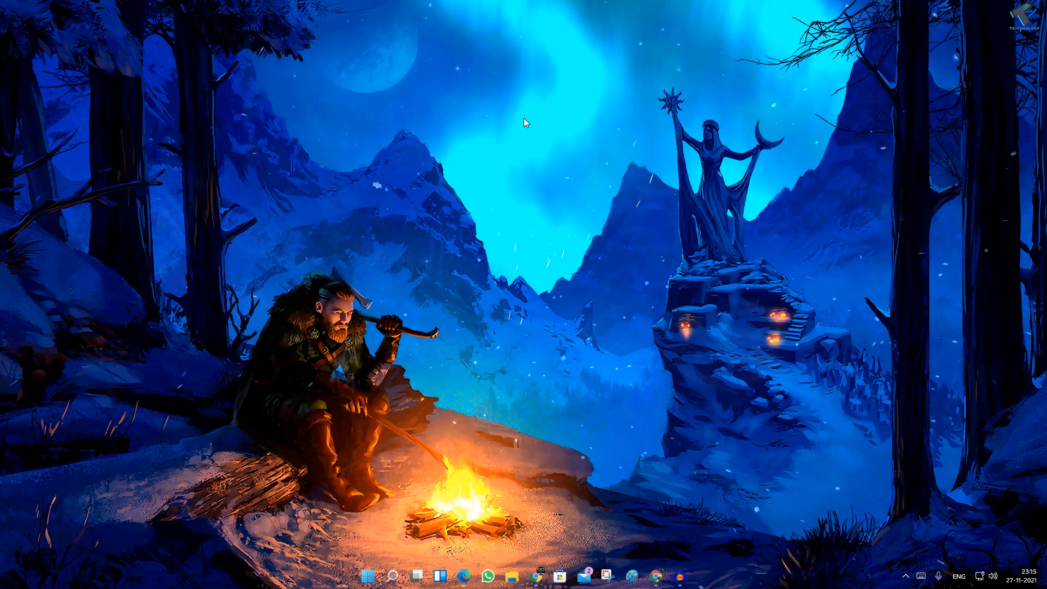
mouse_move(359, 518)
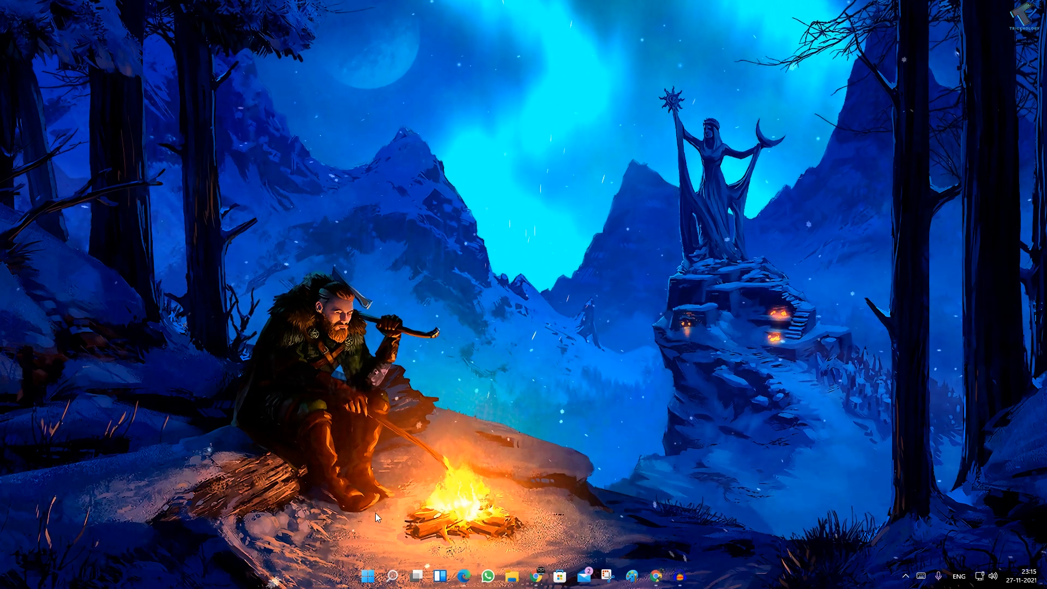
mouse_move(366, 576)
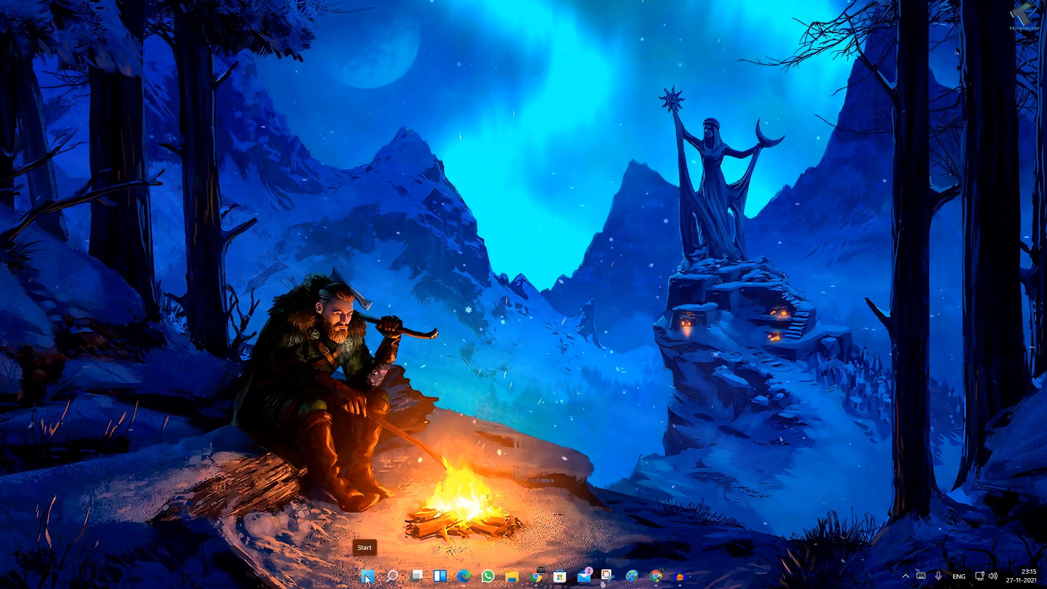
Launch the Settings app from the Start button's quick link menu
right_click(367, 576)
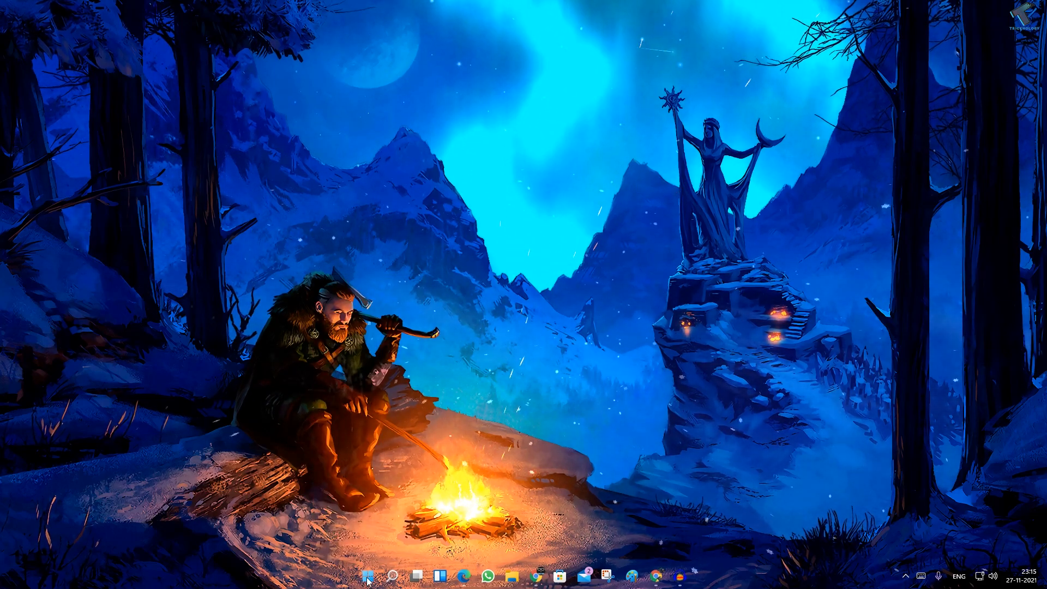
text(services)
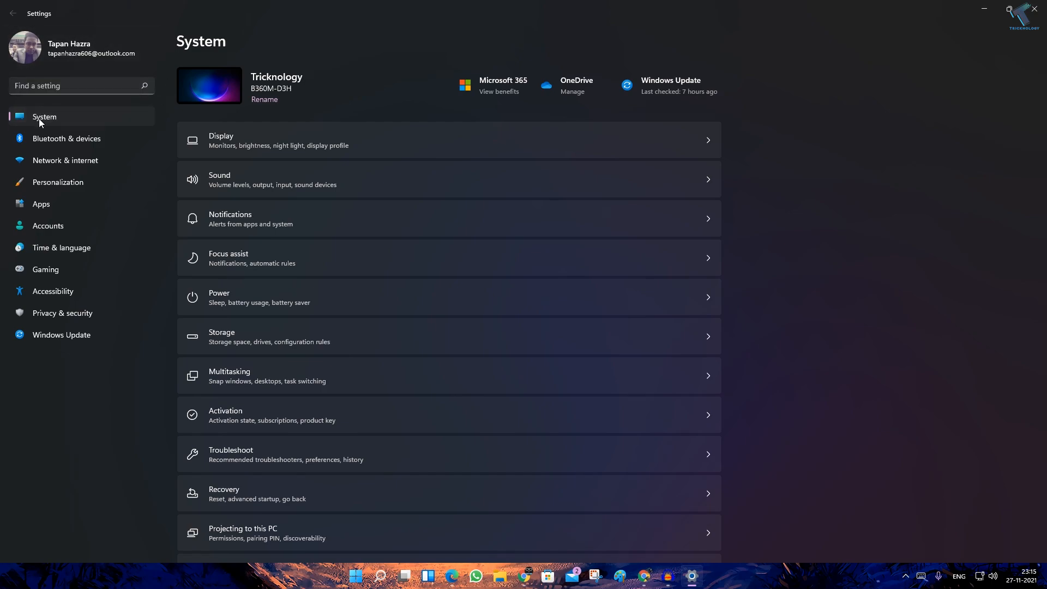
Go to the Remote Desktop page via System's About related settings
scroll(down, 3)
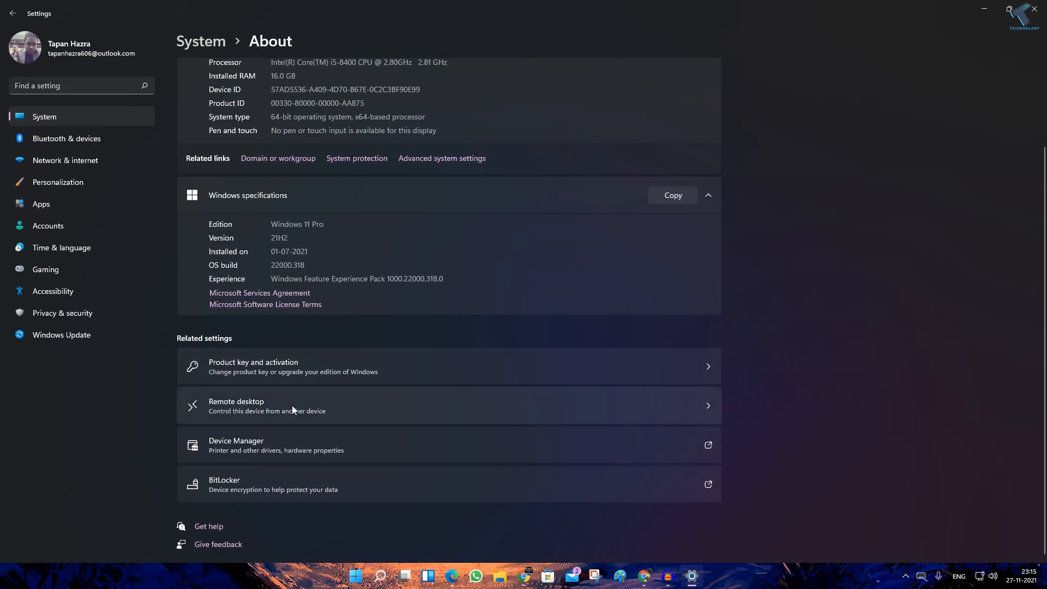
mouse_move(253, 412)
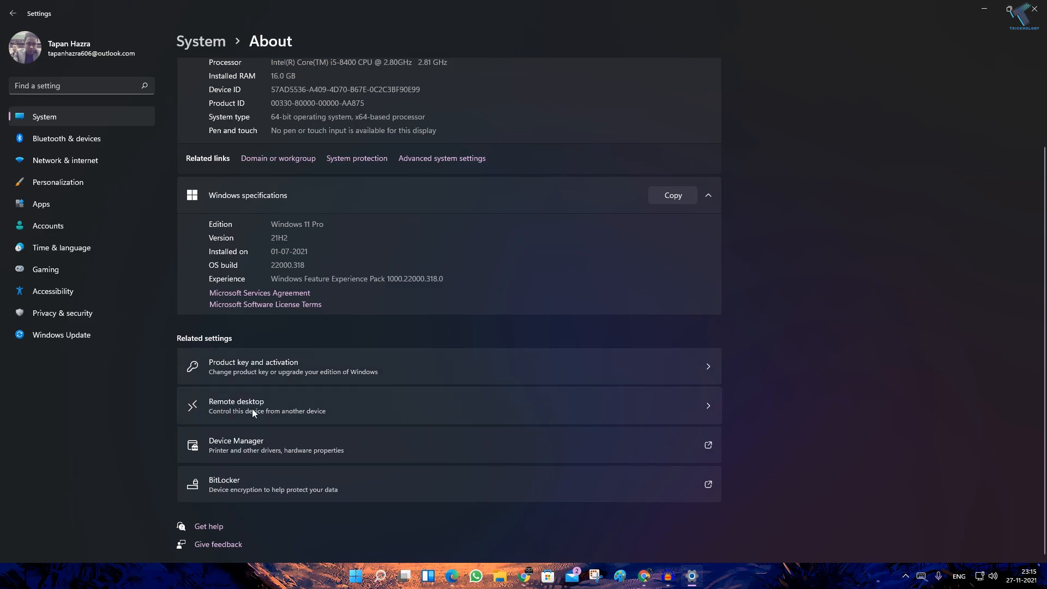
click(253, 406)
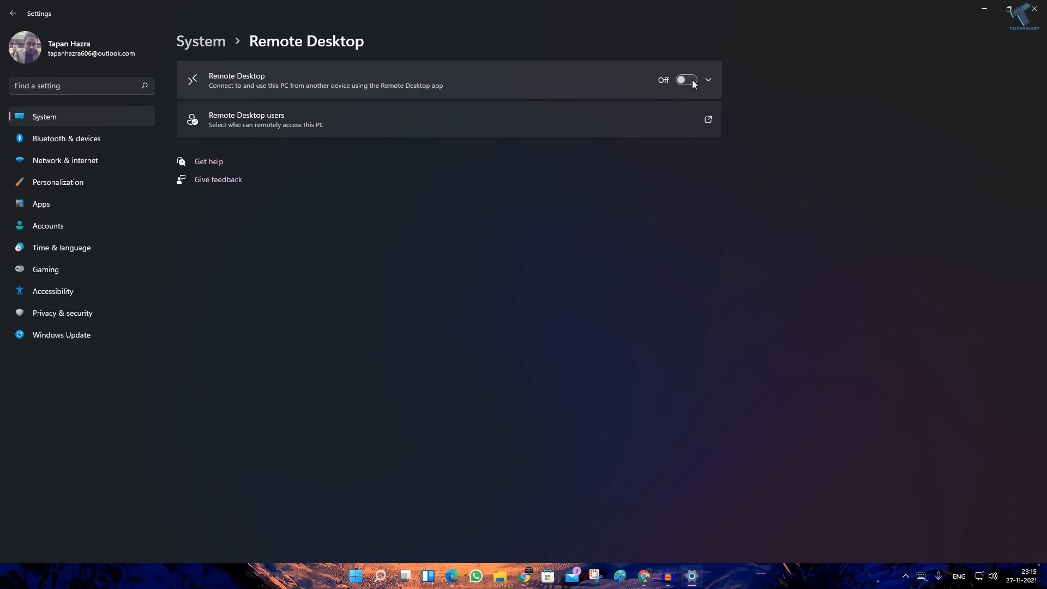
Switch Remote Desktop on, confirm the prompt, and close Settings
click(684, 80)
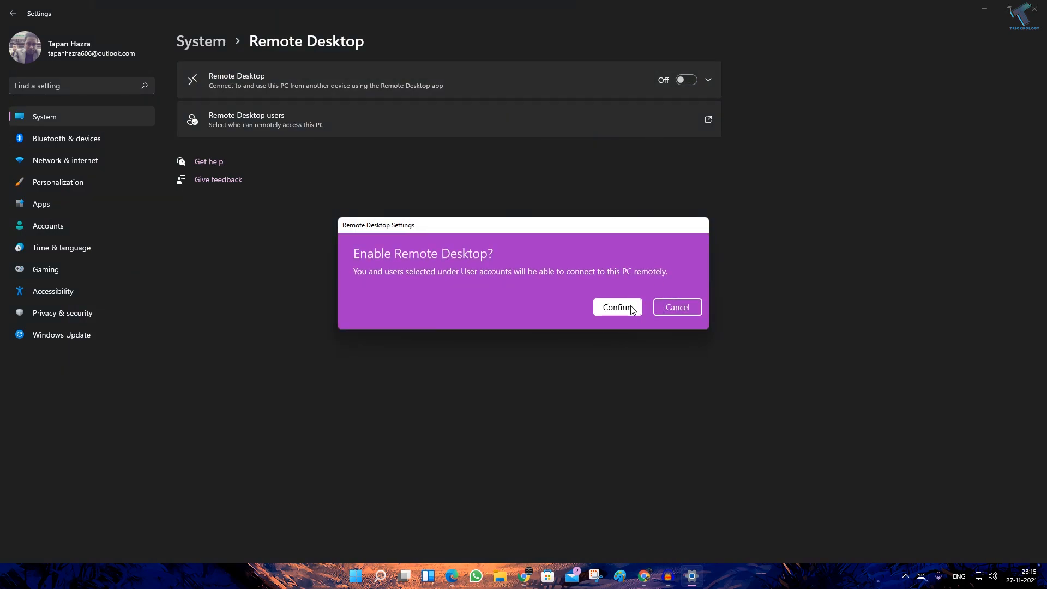
click(616, 307)
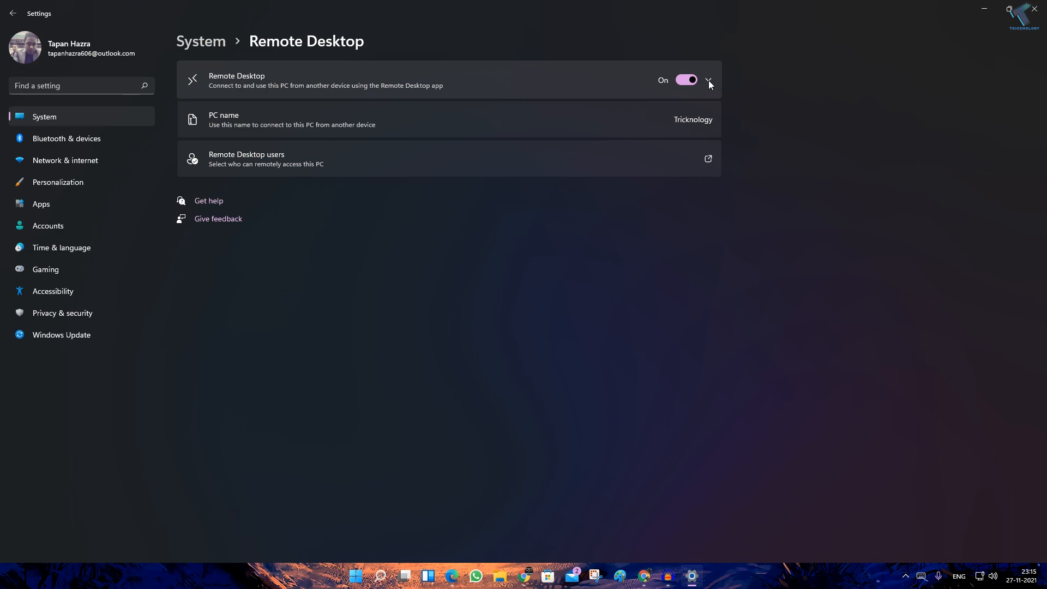
click(707, 79)
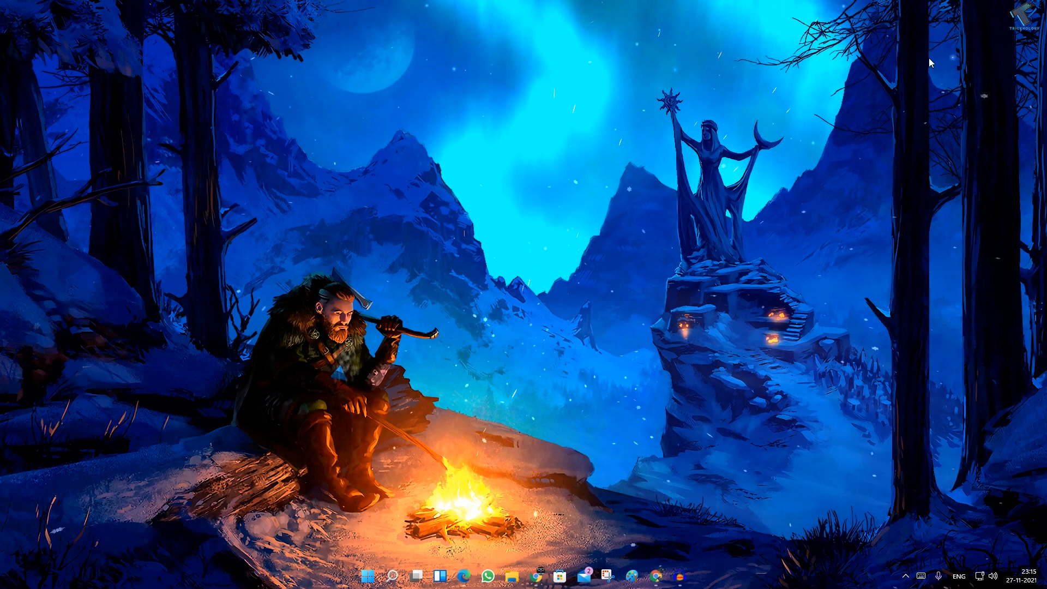
mouse_move(910, 75)
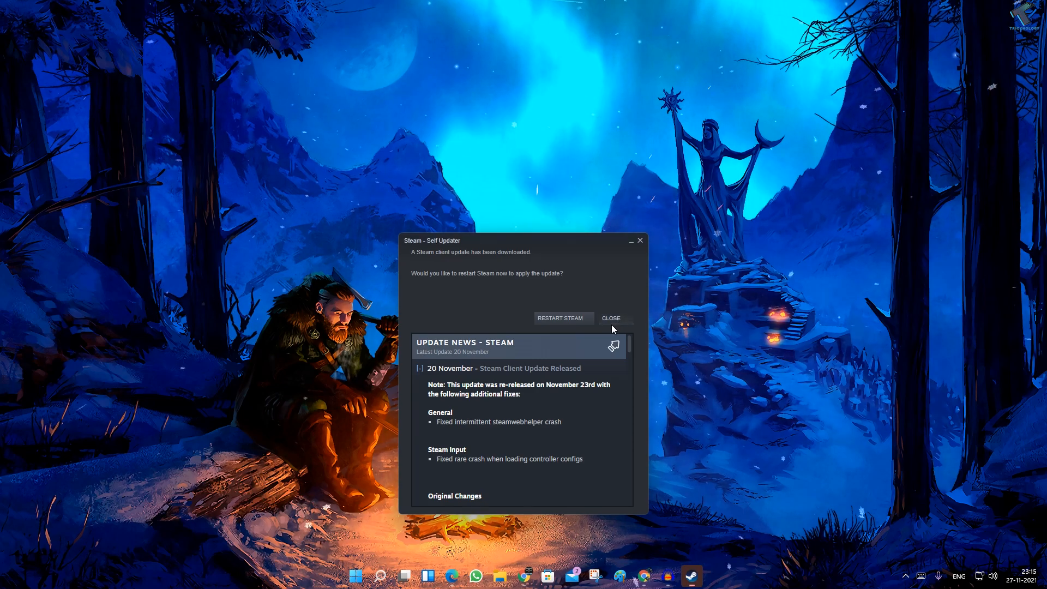
click(610, 318)
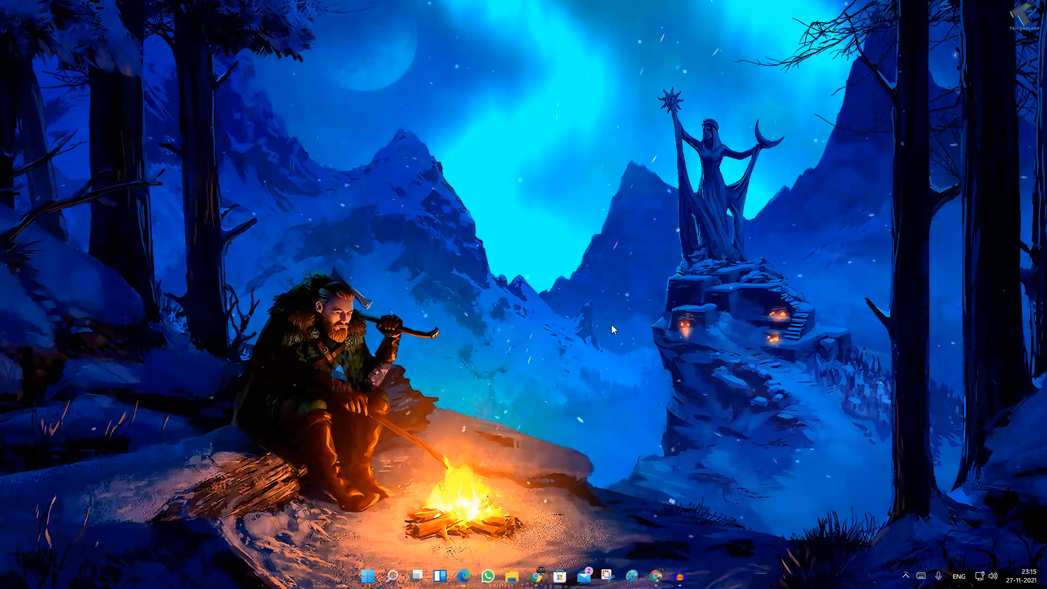